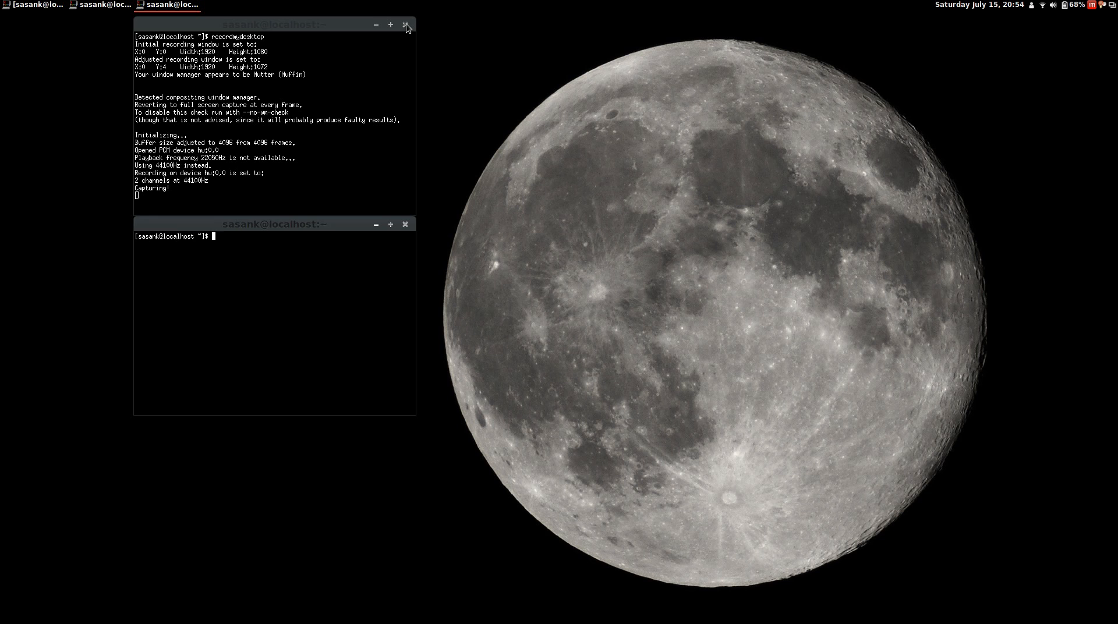
Start the Chromium browser from the terminal with the chromium command
{"action": "type", "text": "c"}
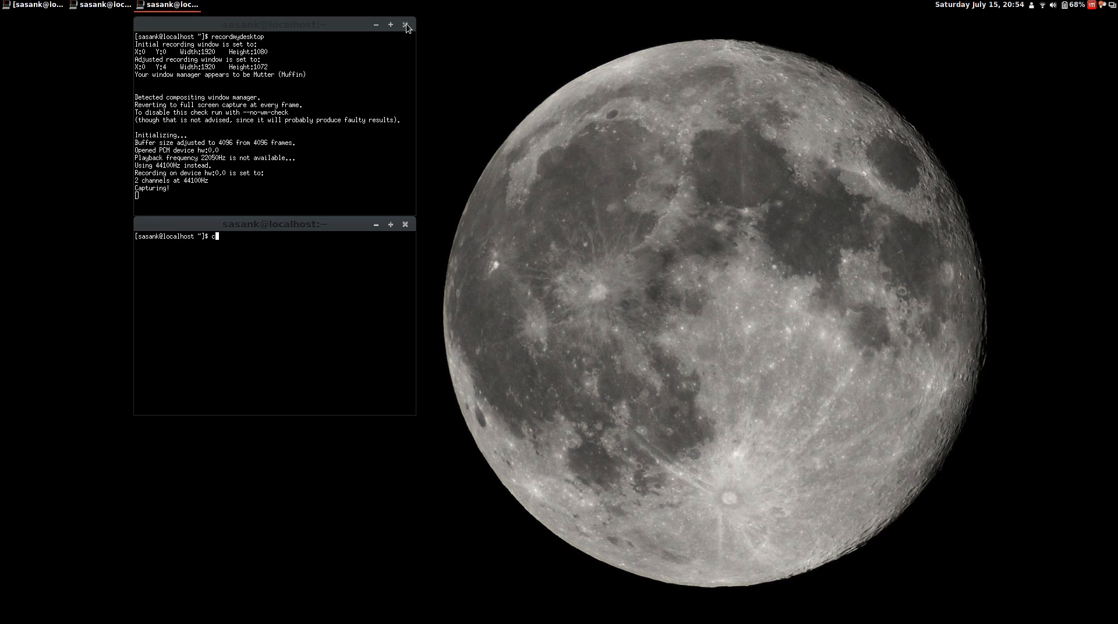
{"action": "type", "text": "hro"}
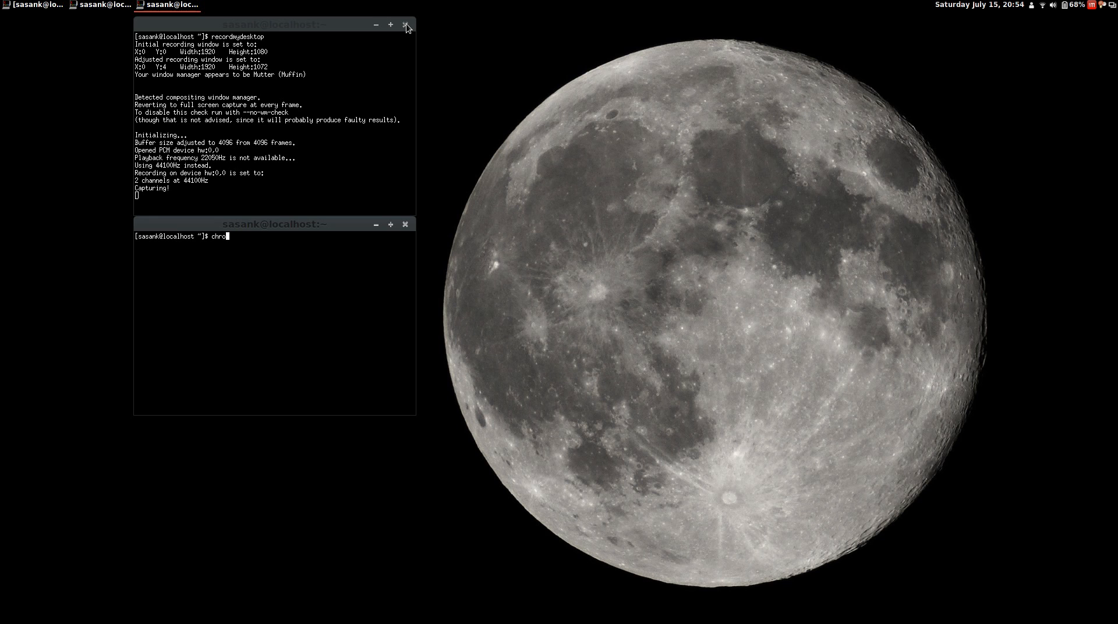
{"action": "type", "text": "mium"}
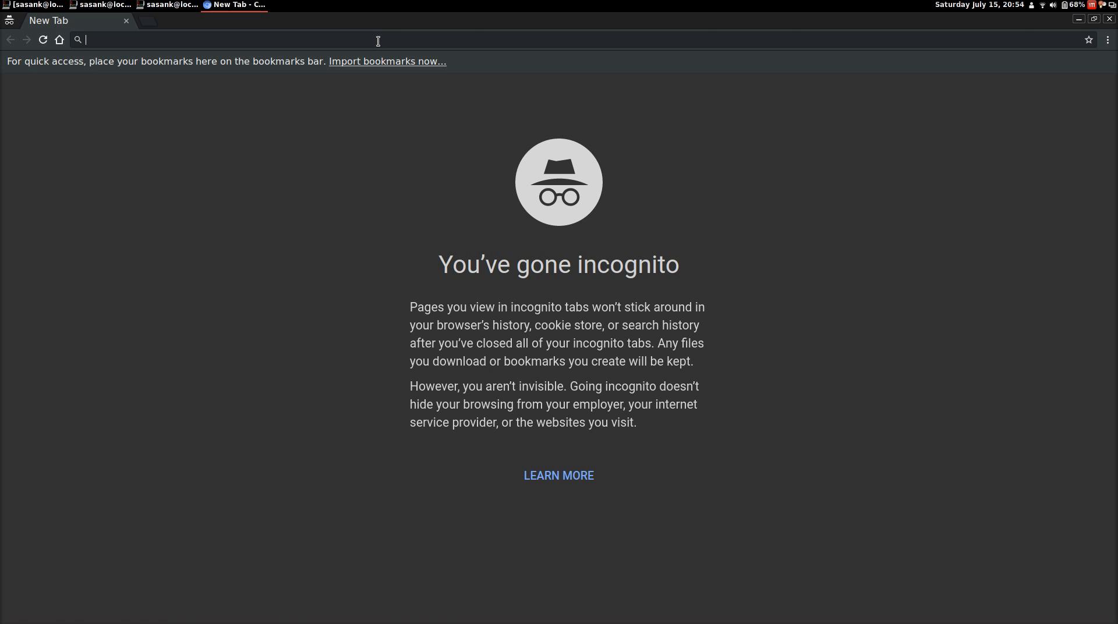
Google alsa-utils and go to the Arch Linux alsa-utils package result
{"action": "type", "text": "al"}
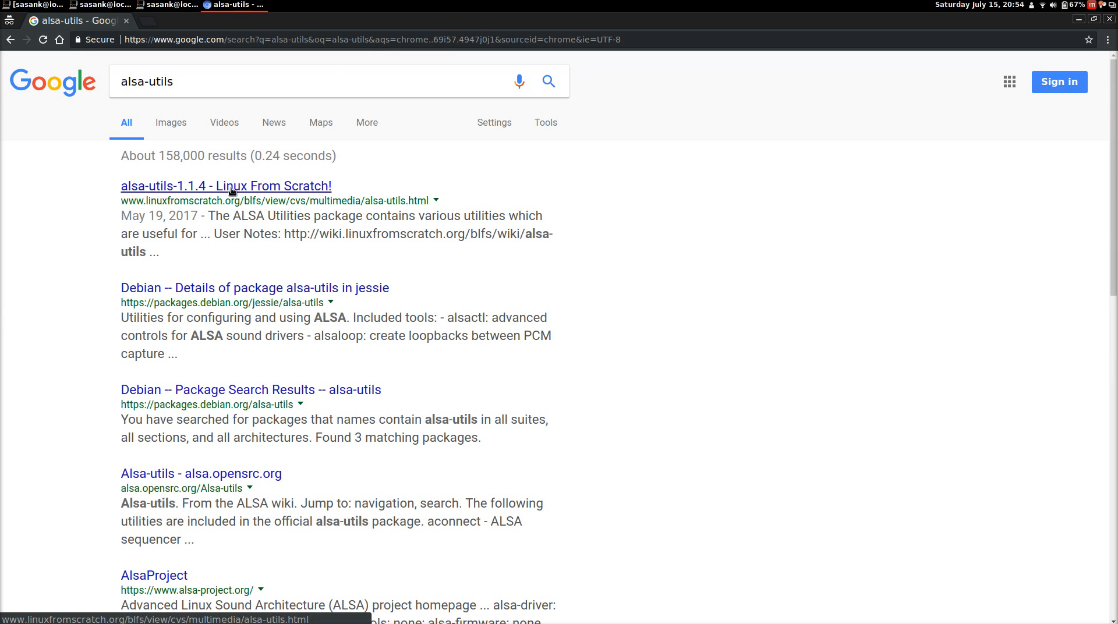
{"action": "scroll", "scroll_direction": "down", "scroll_amount": 3}
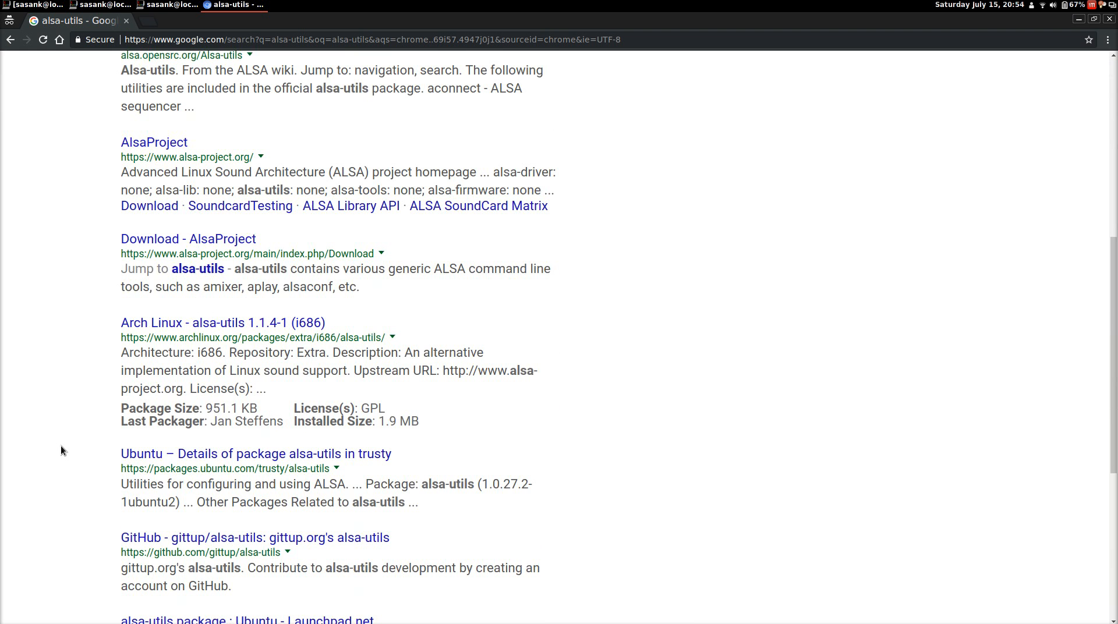
{"action": "left_click", "coordinate": [223, 323]}
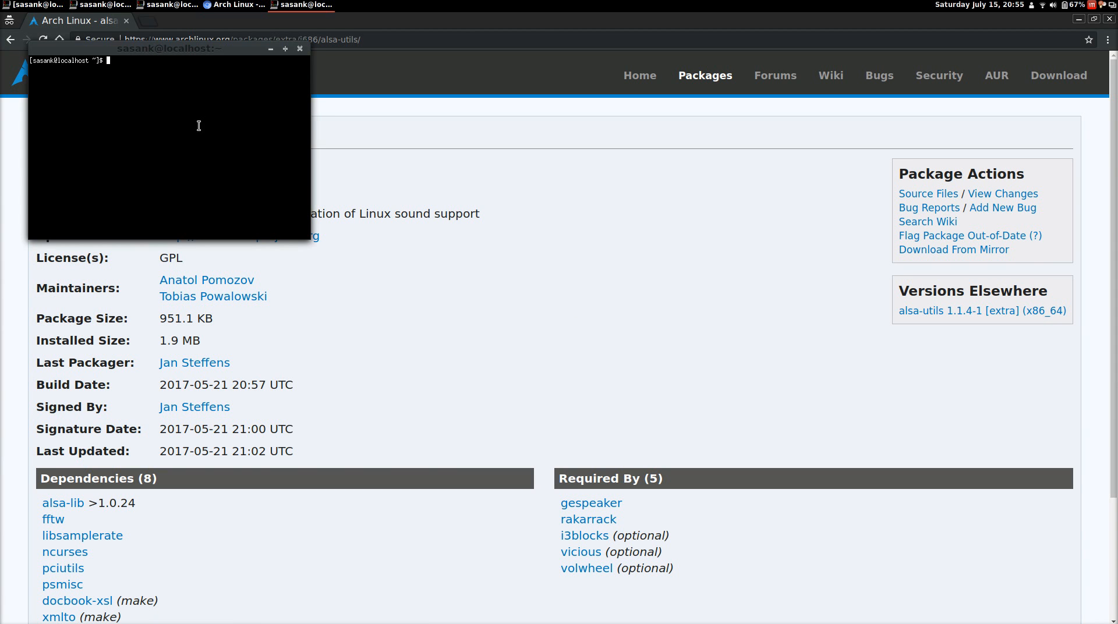
Install alsa-utils via sudo pacman -S, confirming the install with y
{"action": "type", "text": "pacman -S alsa-util"}
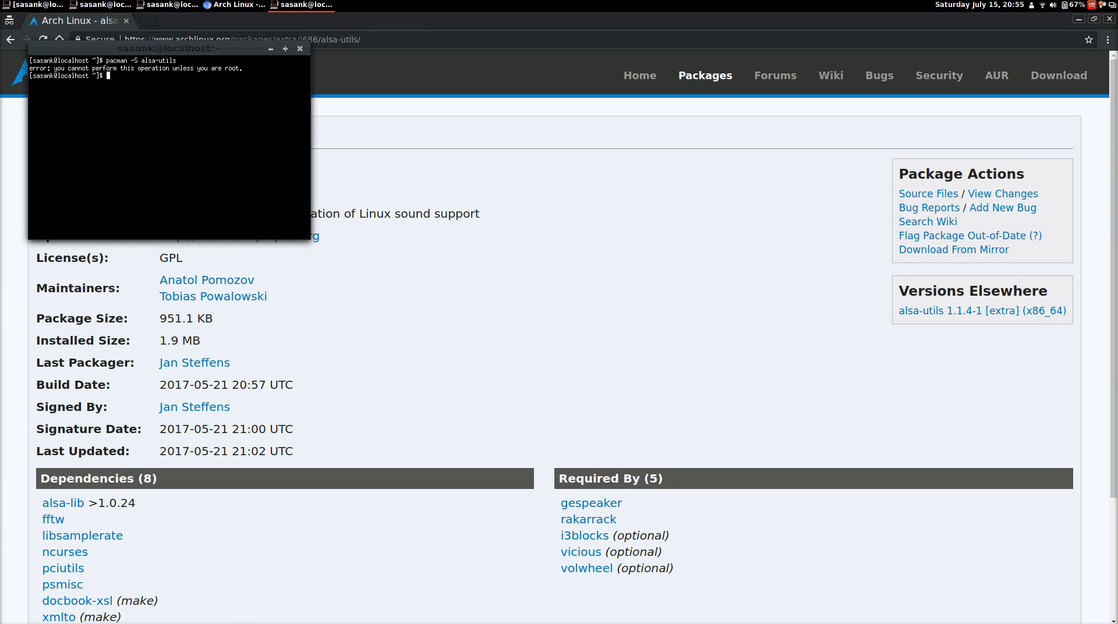
{"action": "type", "text": "sudo pacman -S a"}
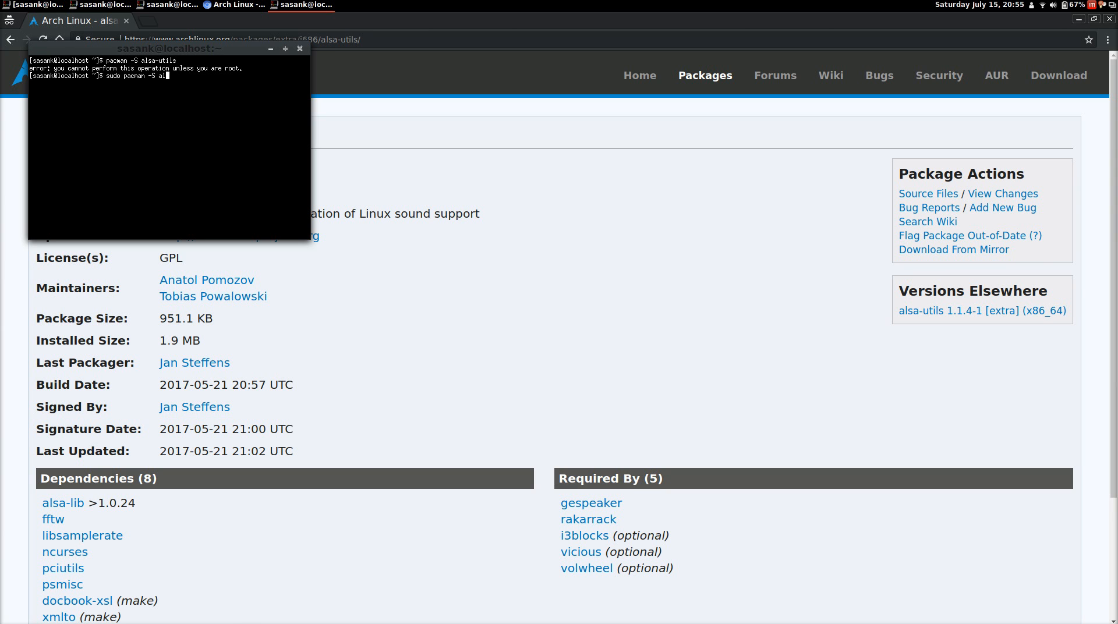
{"action": "type", "text": "lsa-"}
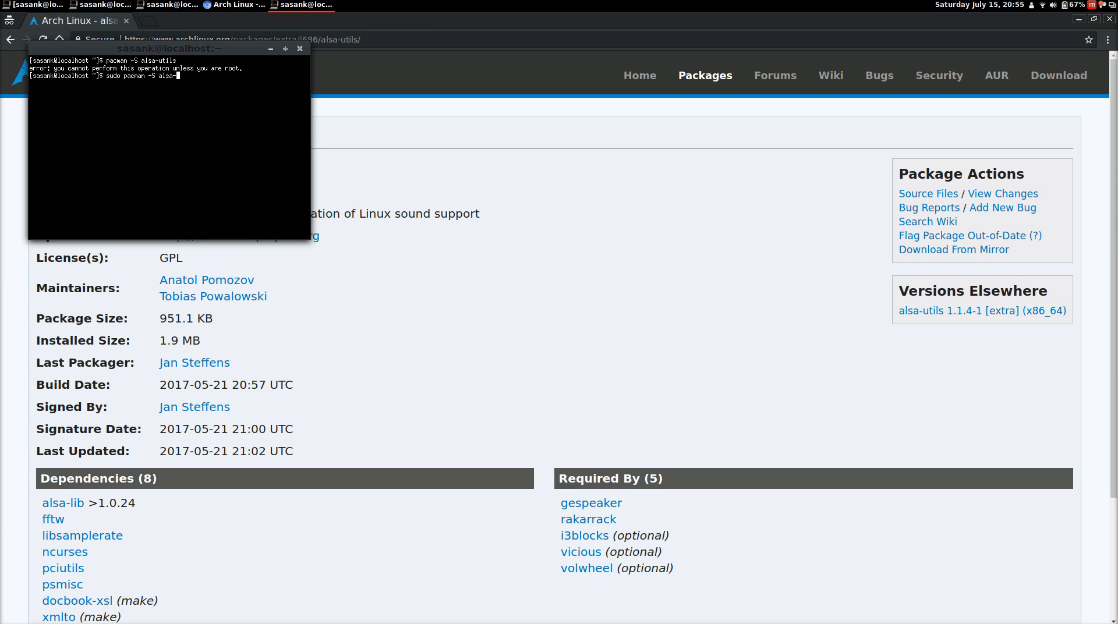
{"action": "type", "text": "utils"}
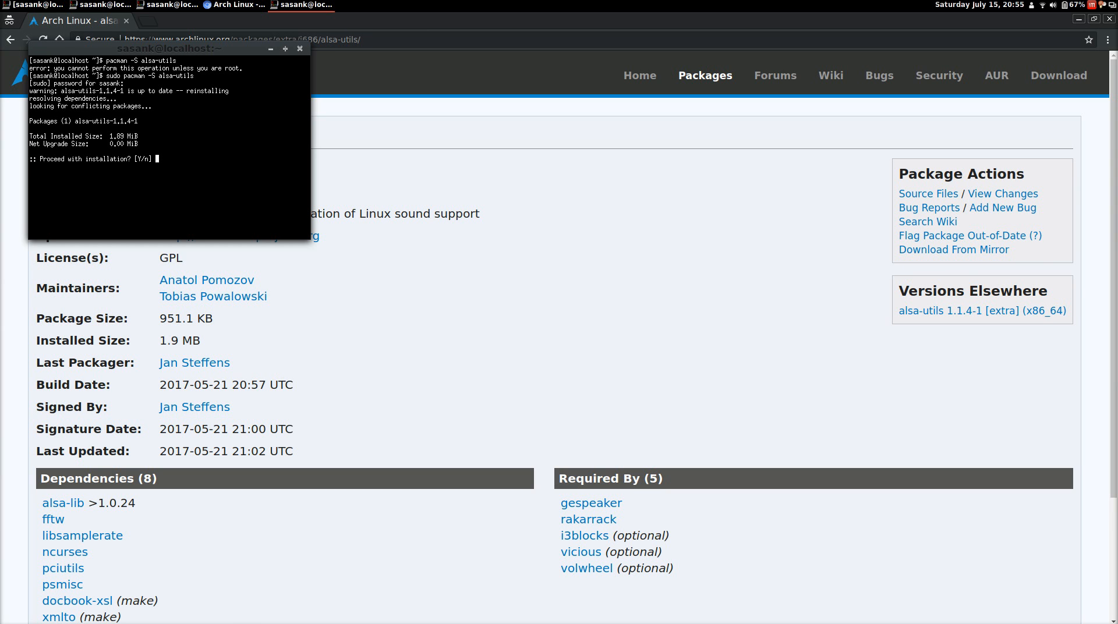
{"action": "type", "text": "y"}
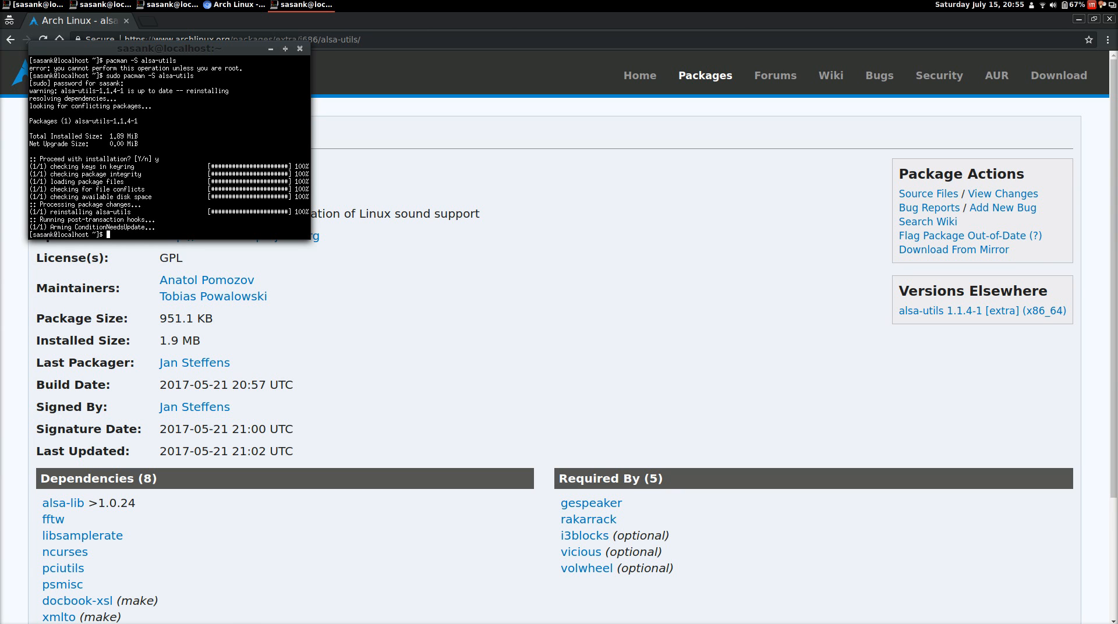
Start alsamixer in the terminal
{"action": "type", "text": "alsa"}
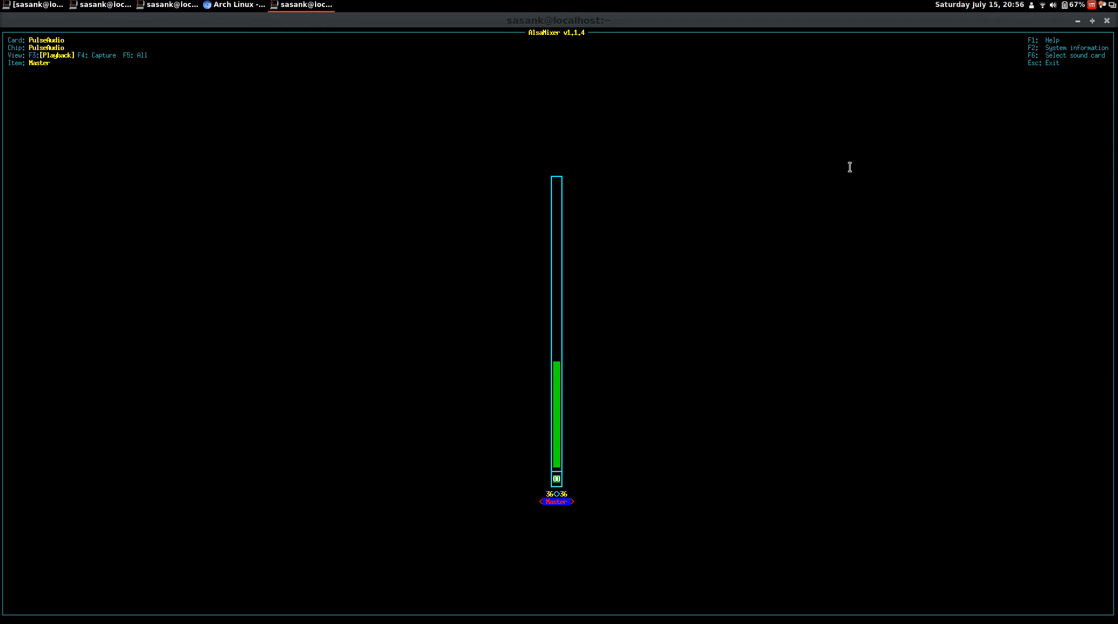
{"action": "key", "text": "F1"}
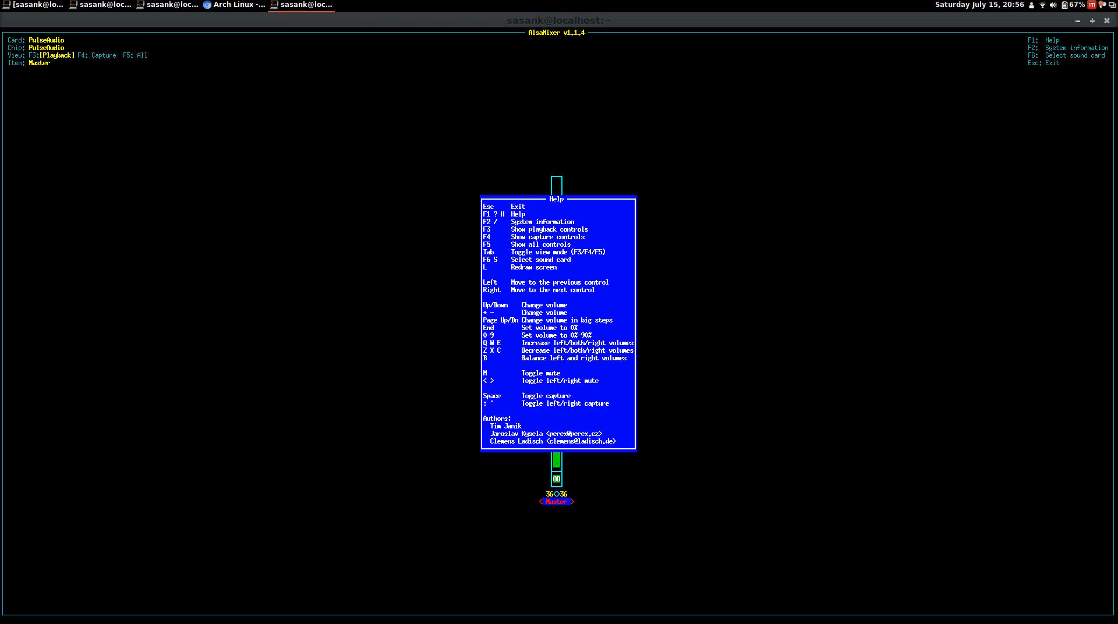
{"action": "key", "text": "Escape"}
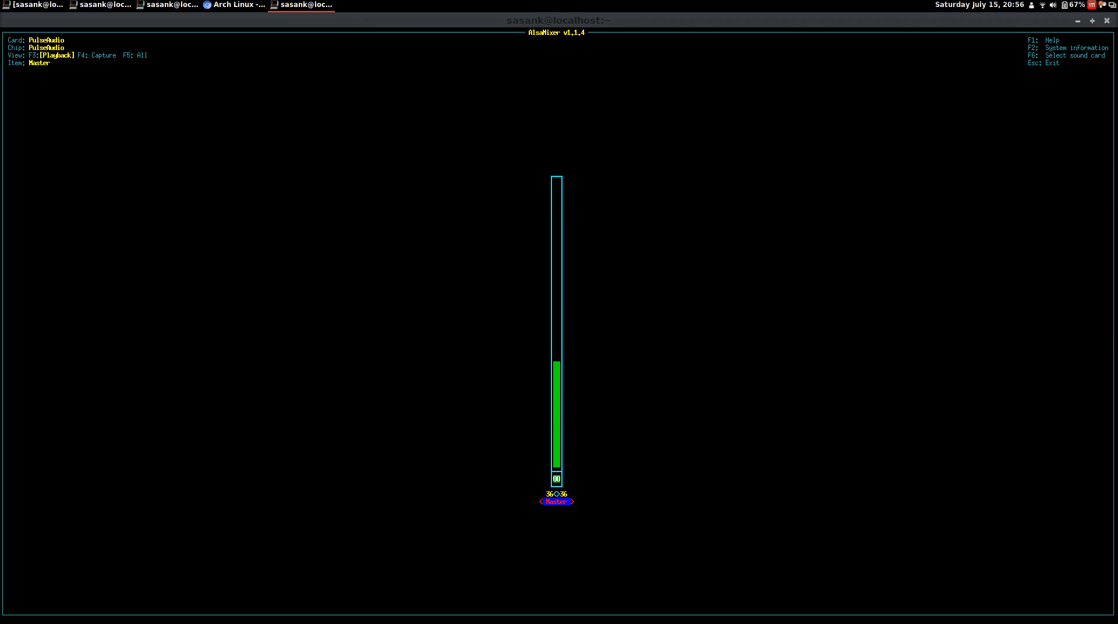
{"action": "key", "text": "F6"}
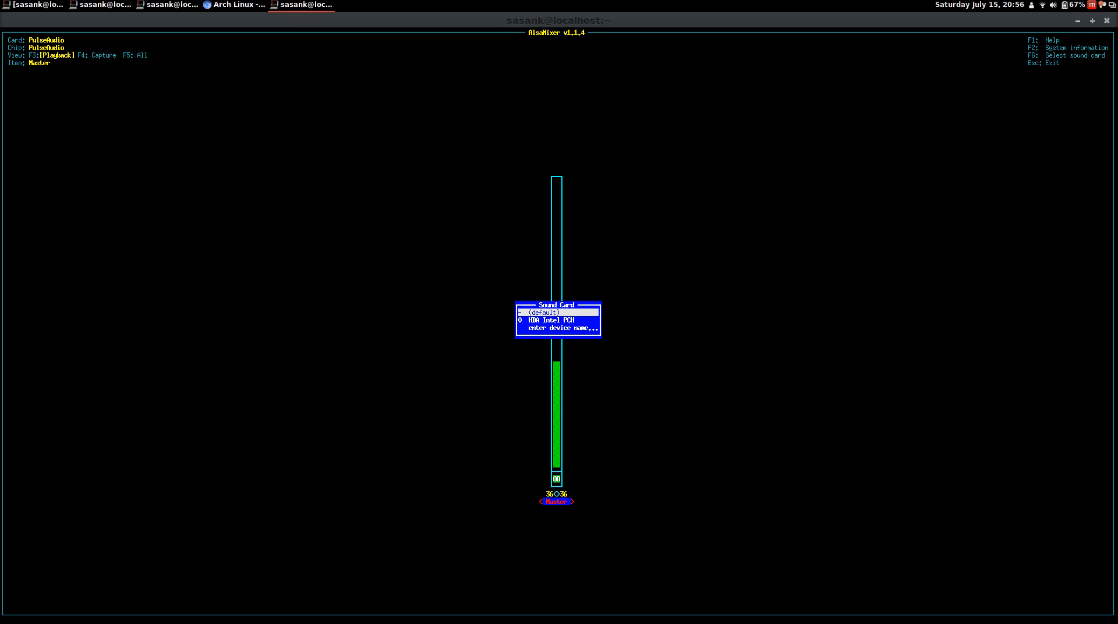
Select HDA Intel PCH from the Sound Card list
{"action": "left_click", "coordinate": [555, 319]}
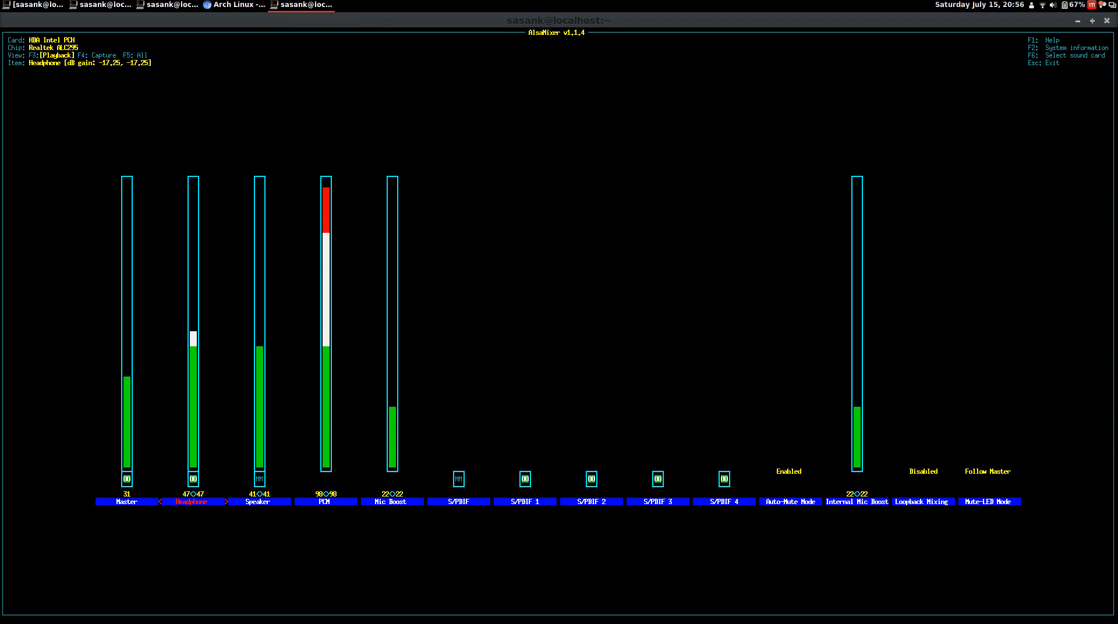
Bring Headphone, PCM and Master volumes to about 43 so all levels stay green
{"action": "key", "text": "Down"}
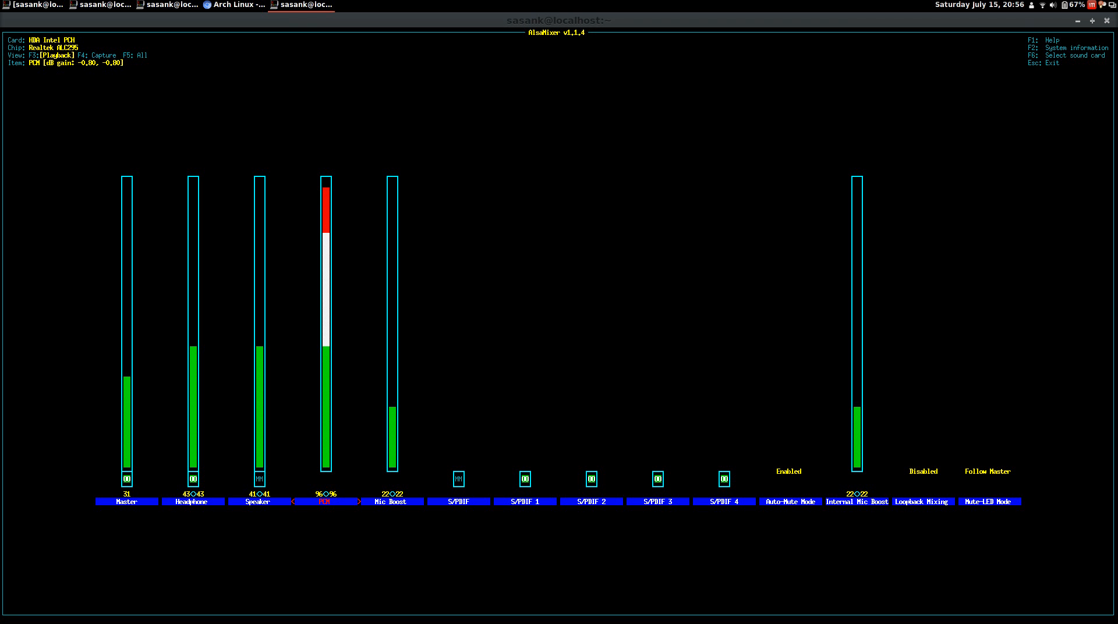
{"action": "key", "text": "Down"}
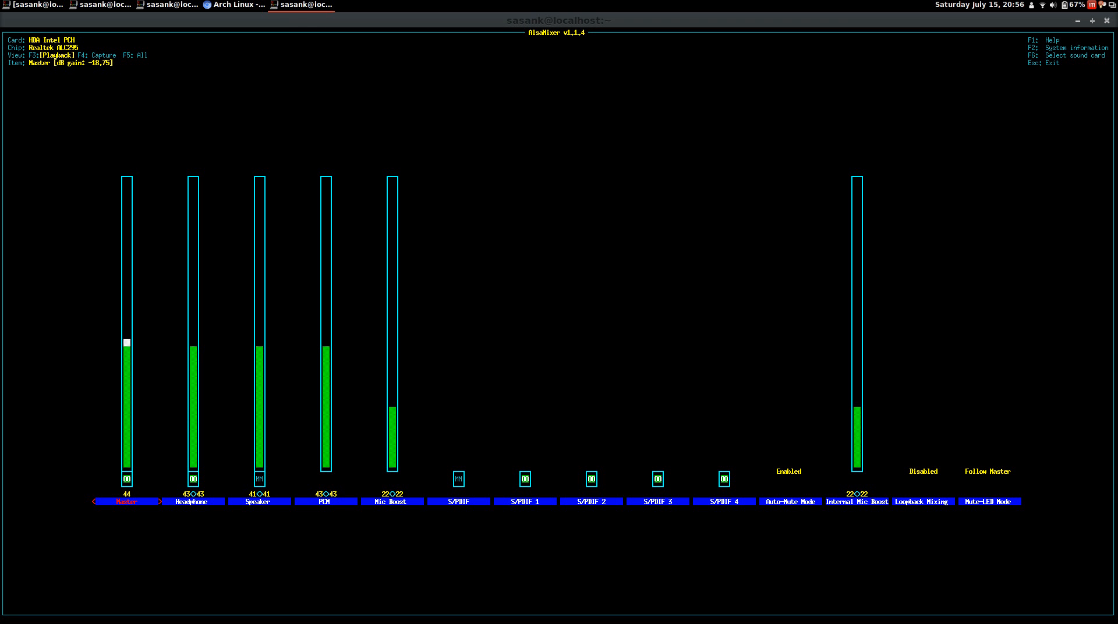
{"action": "key", "text": "up"}
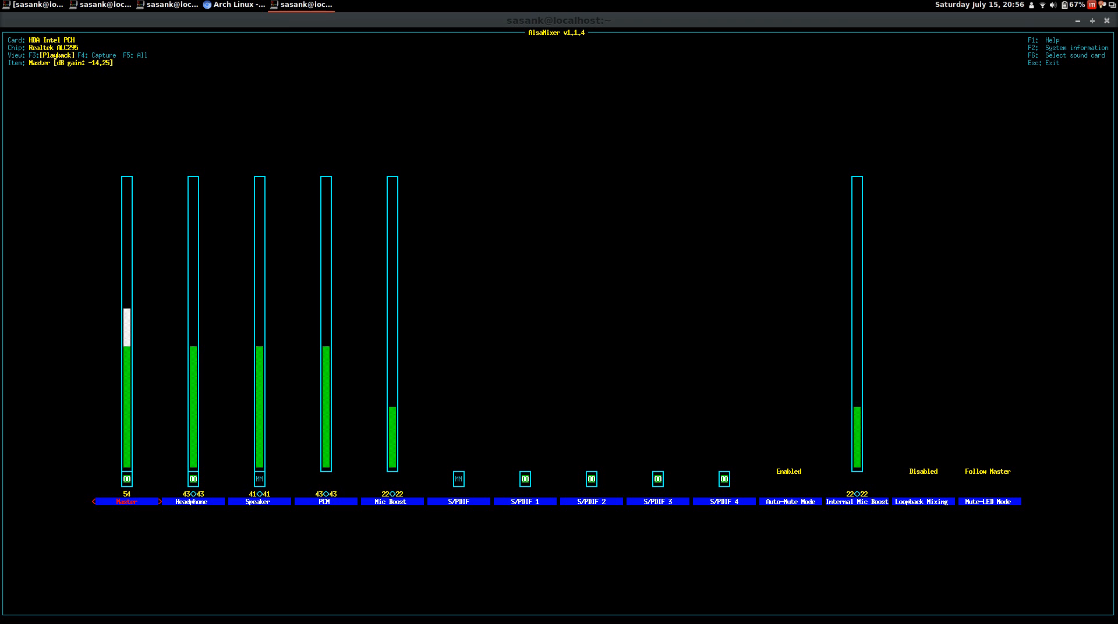
{"action": "key", "text": "Down"}
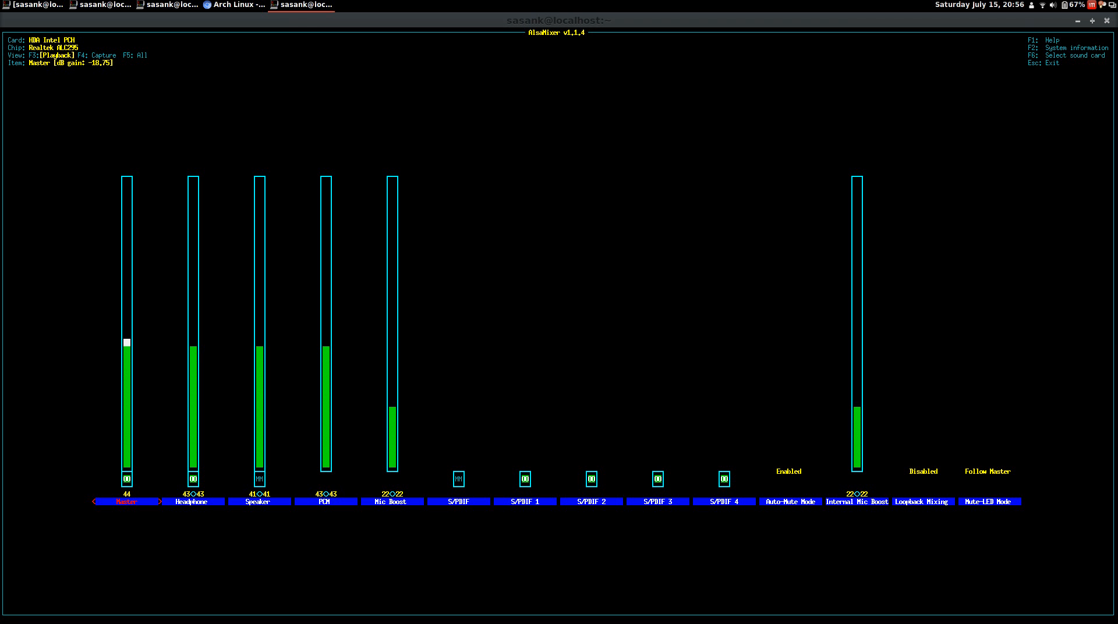
{"action": "key", "text": "Right"}
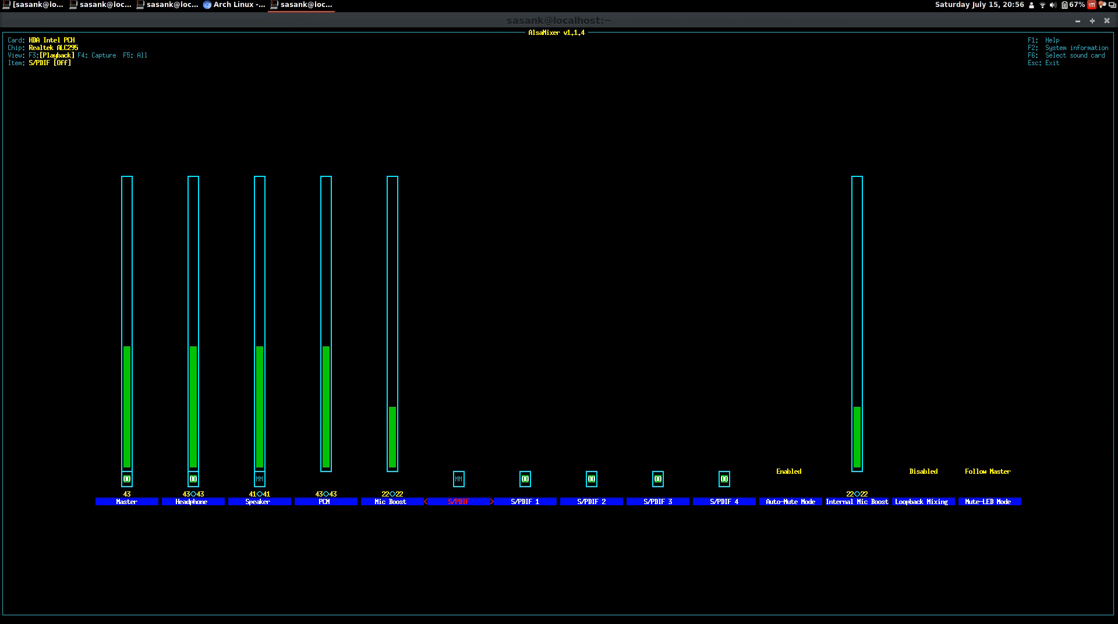